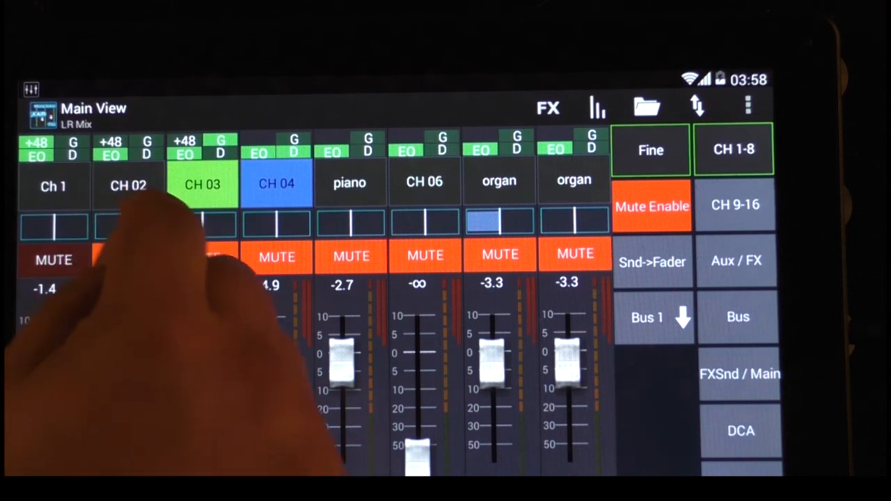
View the Aux / FX layer, return to channels 1–8, then bring up the app menu.
click(53, 187)
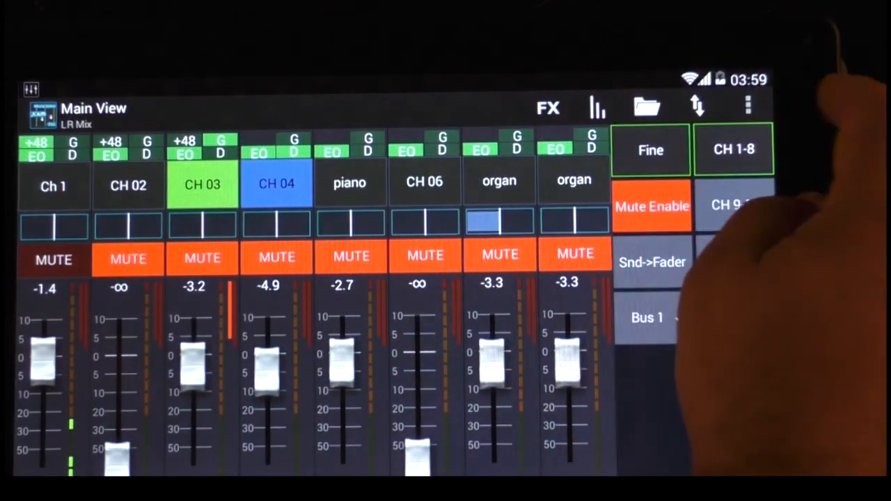
click(646, 318)
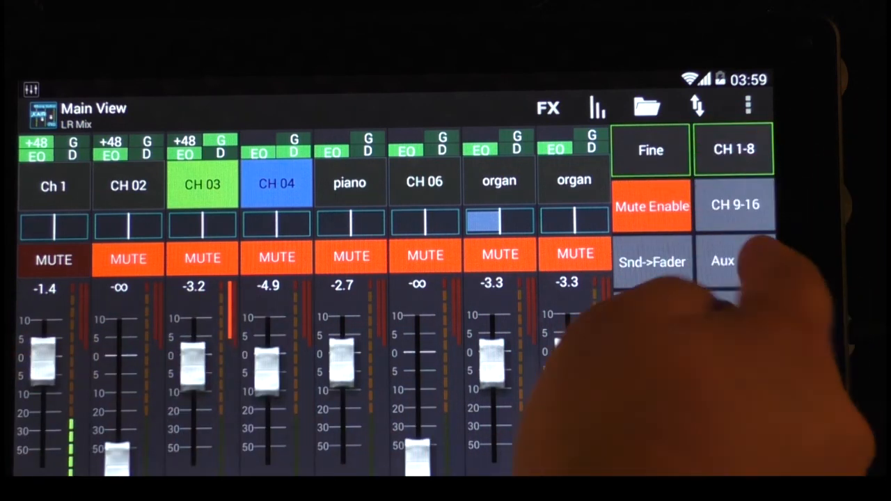
click(736, 262)
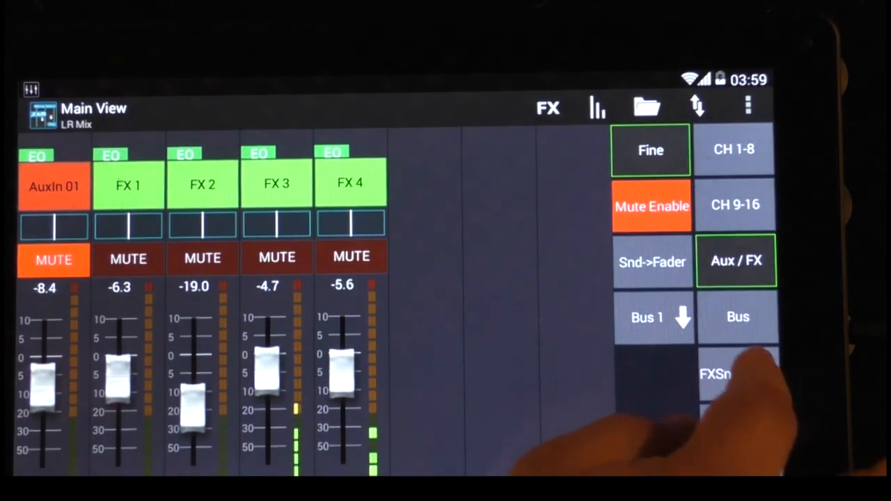
click(738, 373)
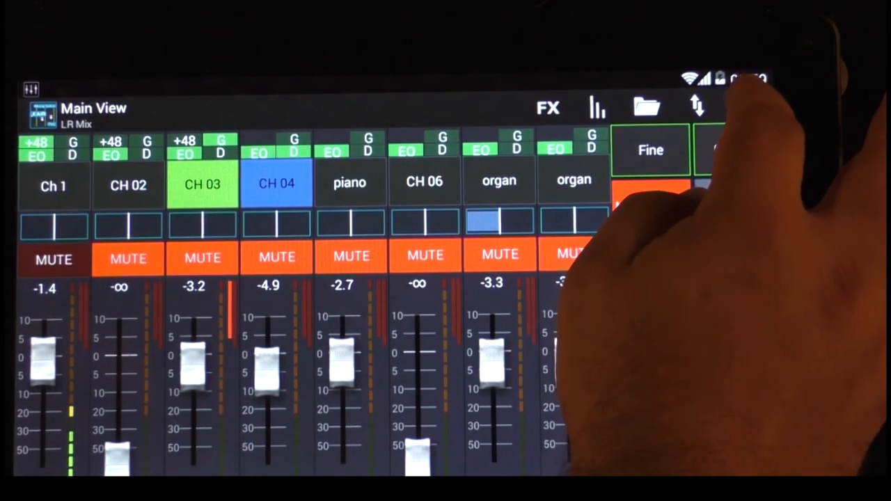
click(750, 106)
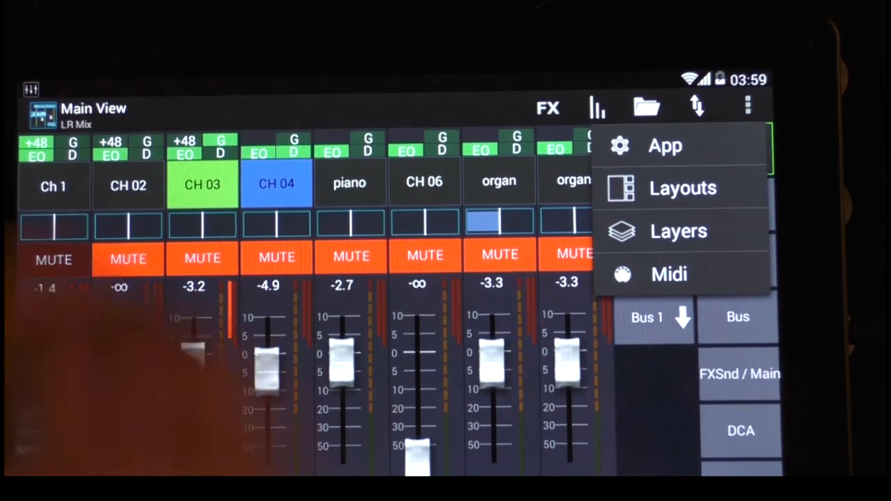
Create a new layer named 'test' in Layer Setup and show its add-item choices.
click(678, 231)
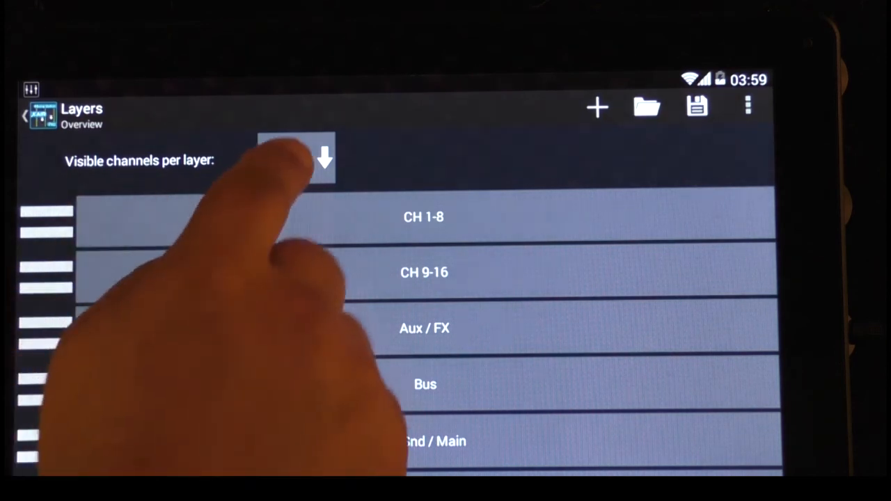
click(298, 160)
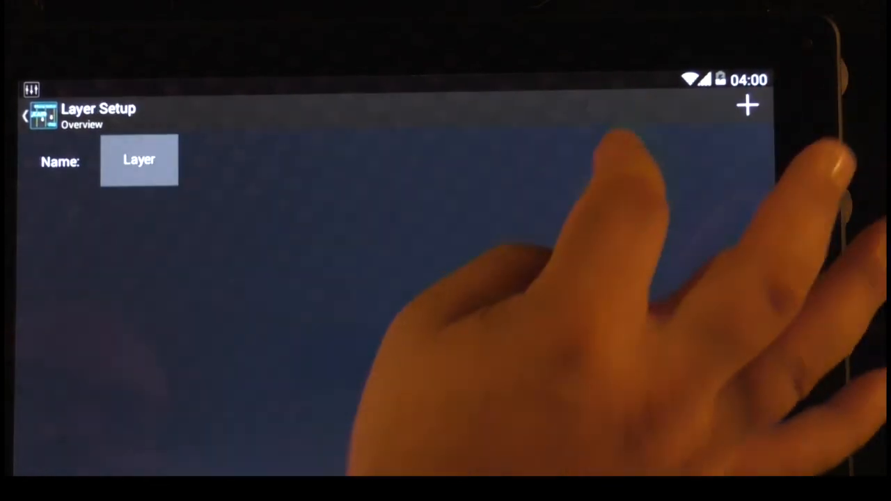
click(140, 160)
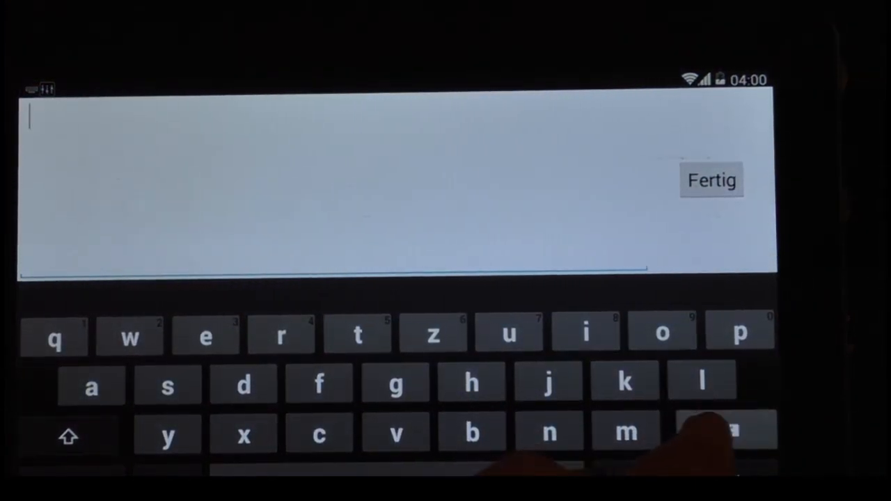
text(test)
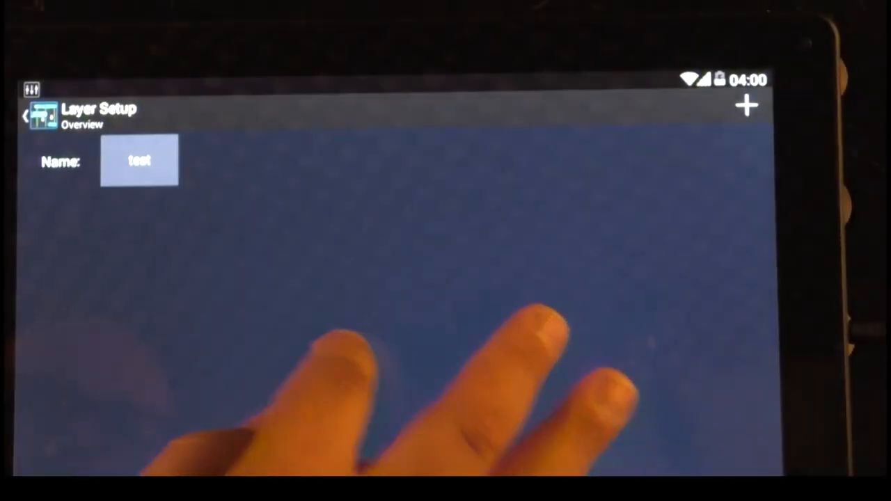
click(746, 106)
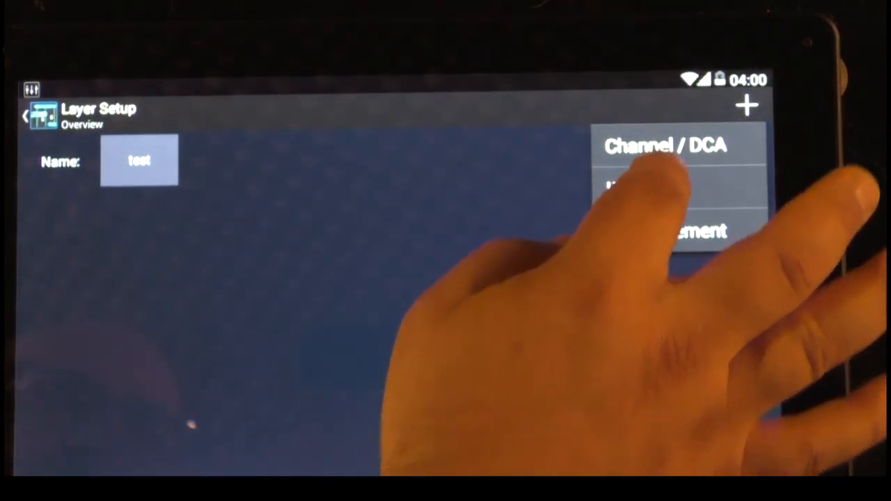
Add Ch 1, CH 02–04, both organs, FX 1, FX 2 and LR to the test layer.
click(665, 147)
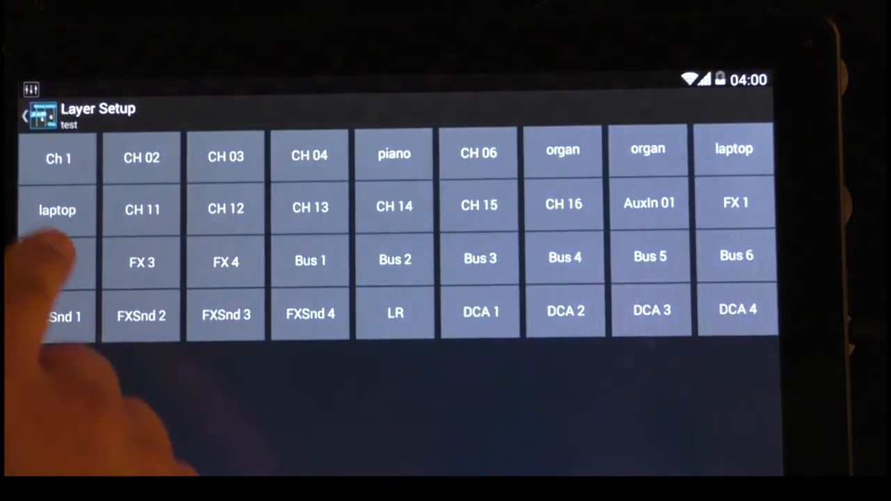
click(59, 159)
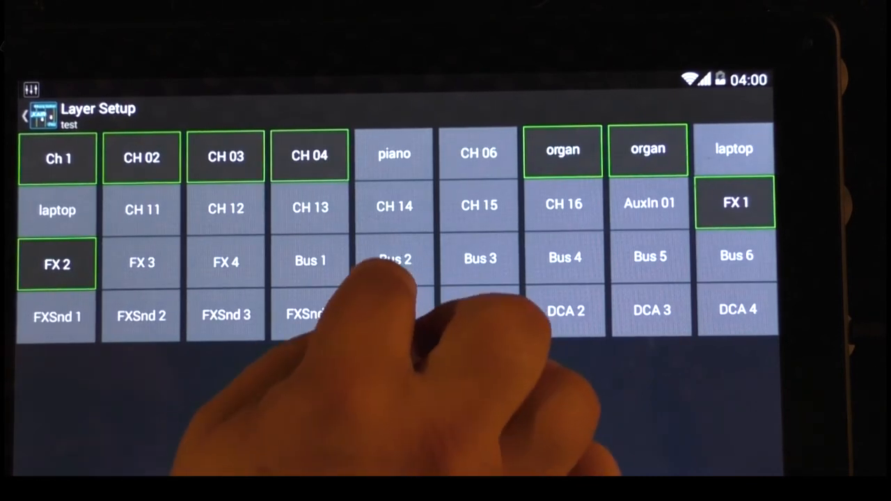
click(396, 312)
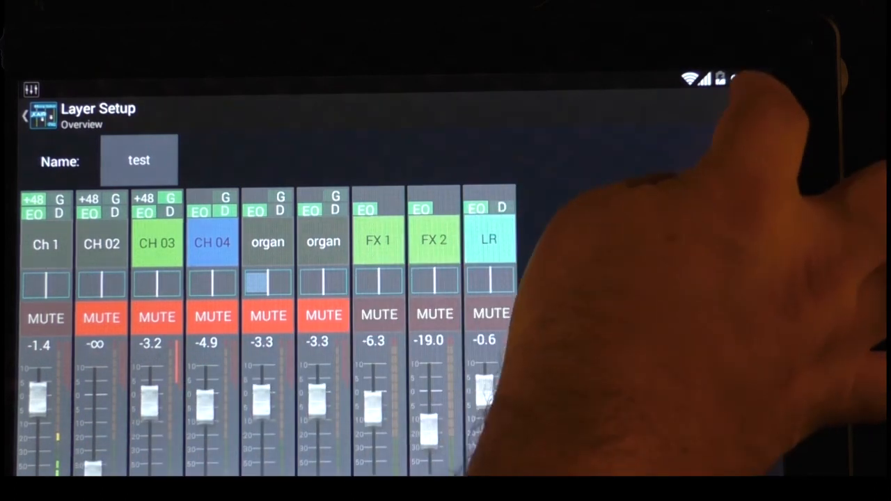
Add a Blank Element spacer to the test layer.
click(747, 106)
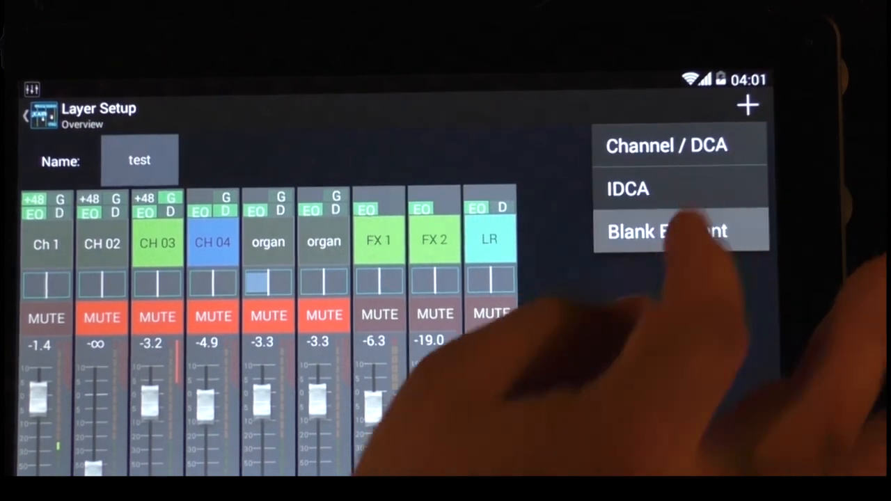
click(671, 232)
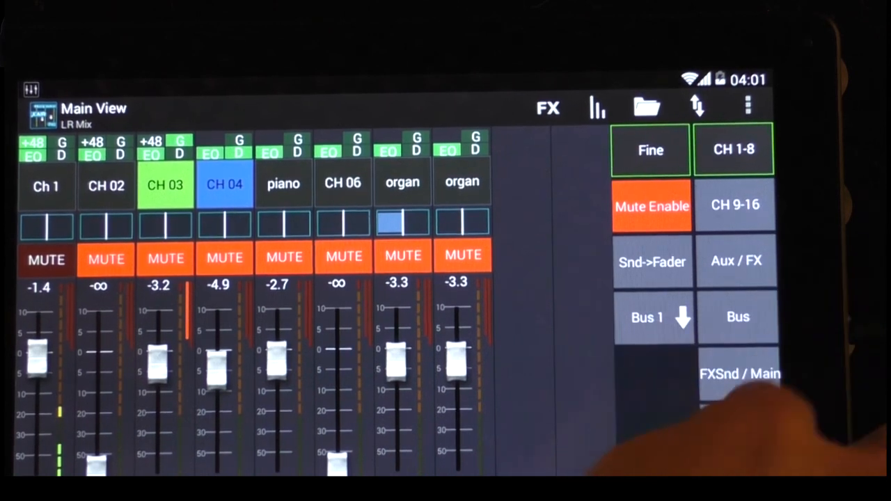
Show the test layer in the main view and bring up the app menu.
scroll(down, 3)
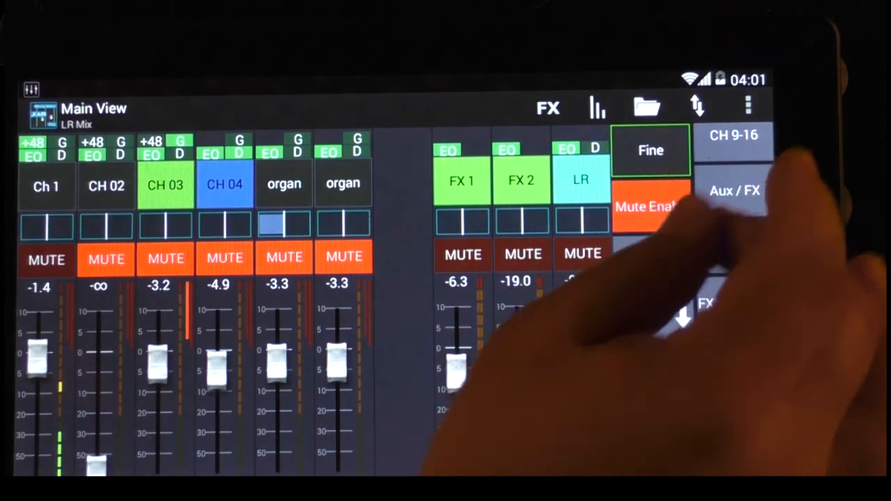
click(748, 106)
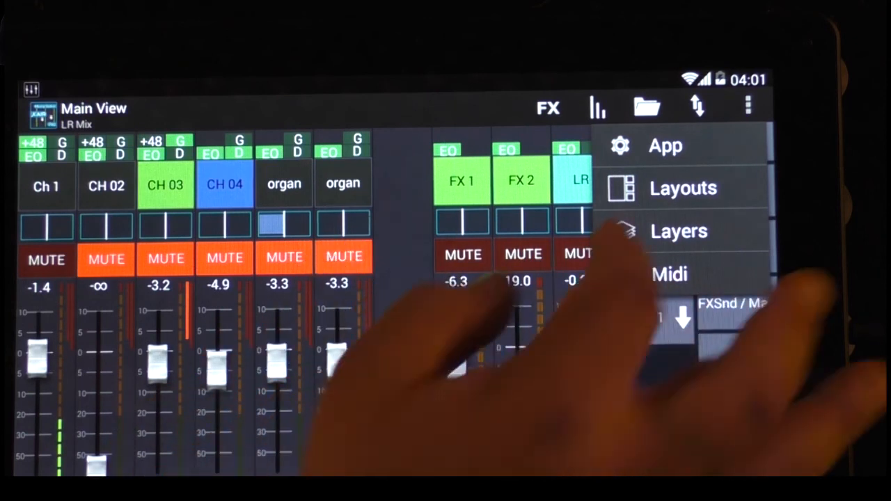
Open Edit Layouts and start a new custom layout.
click(682, 188)
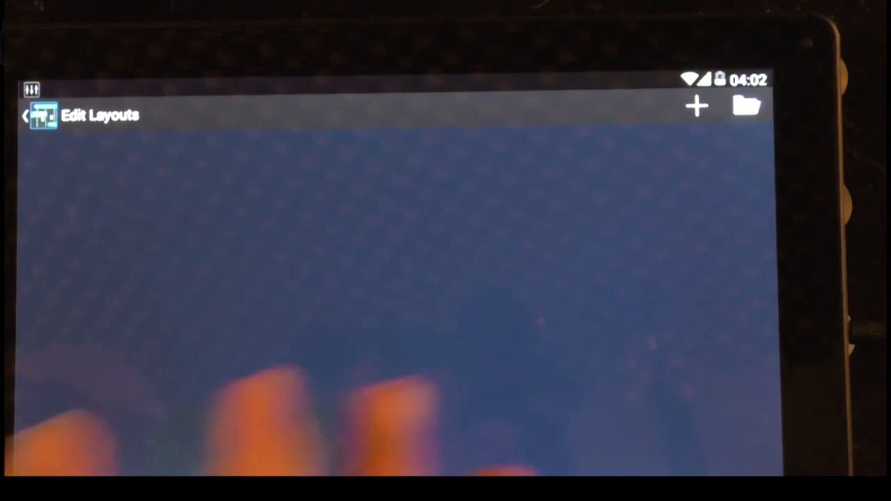
click(747, 106)
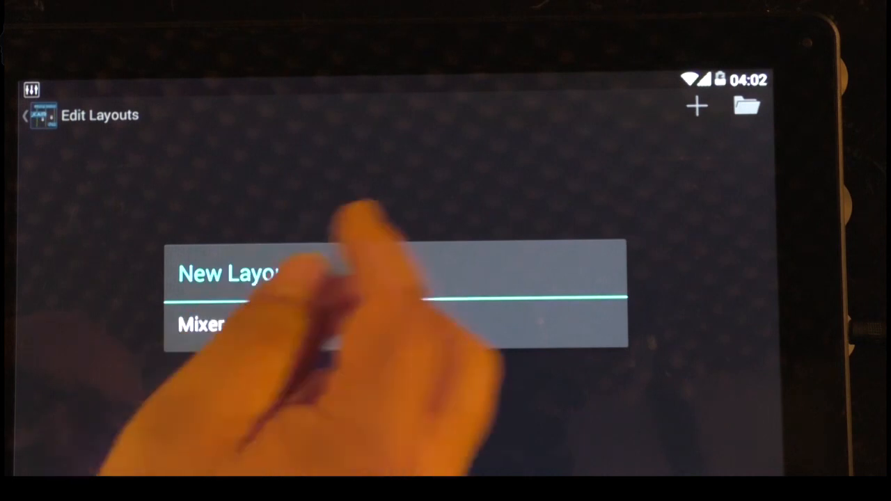
Confirm the new layout named 'Mixer' and begin resizing its mixer section.
click(202, 324)
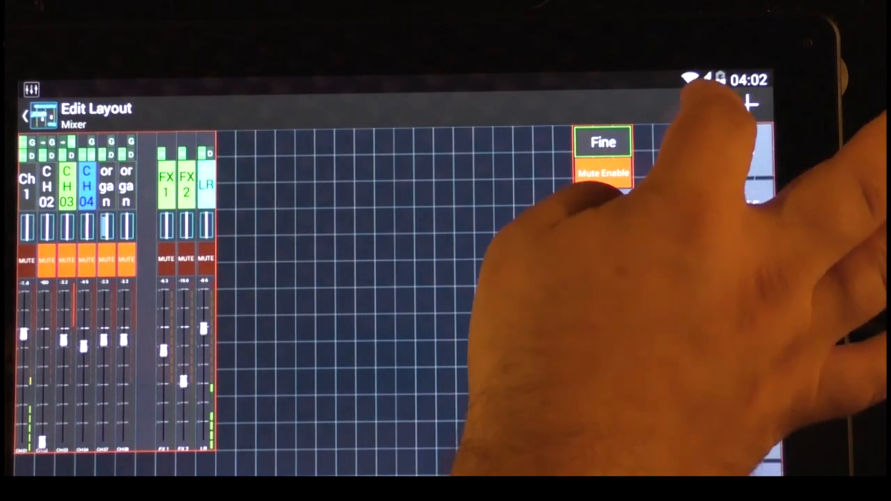
click(748, 106)
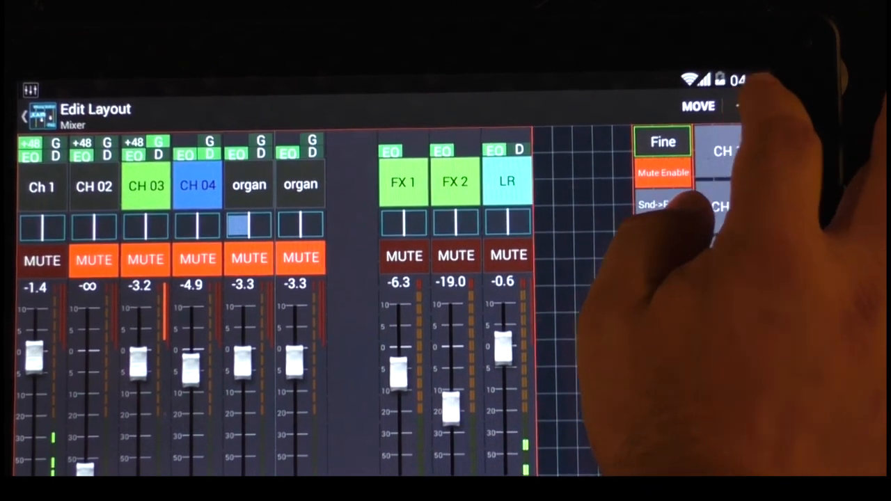
Enlarge the mixer section, then add another UI item to the layout.
click(750, 106)
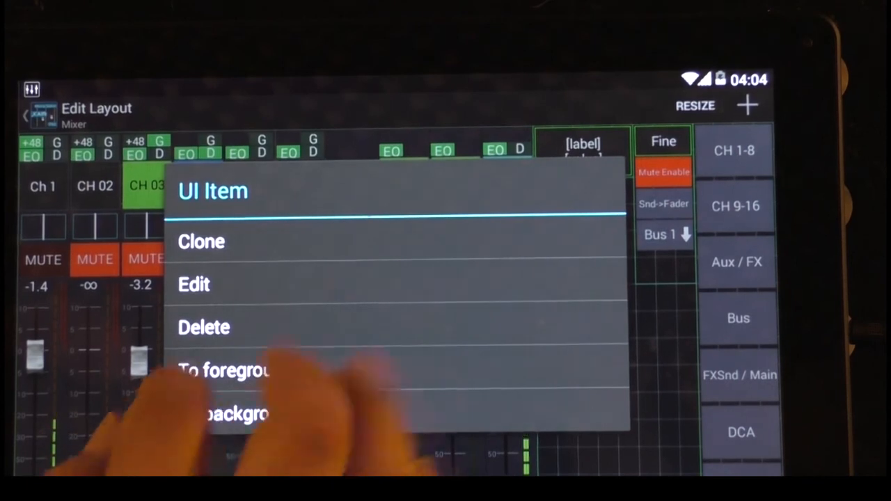
Label the custom button 'mon 1' and assign it the Sends on fader action.
click(195, 284)
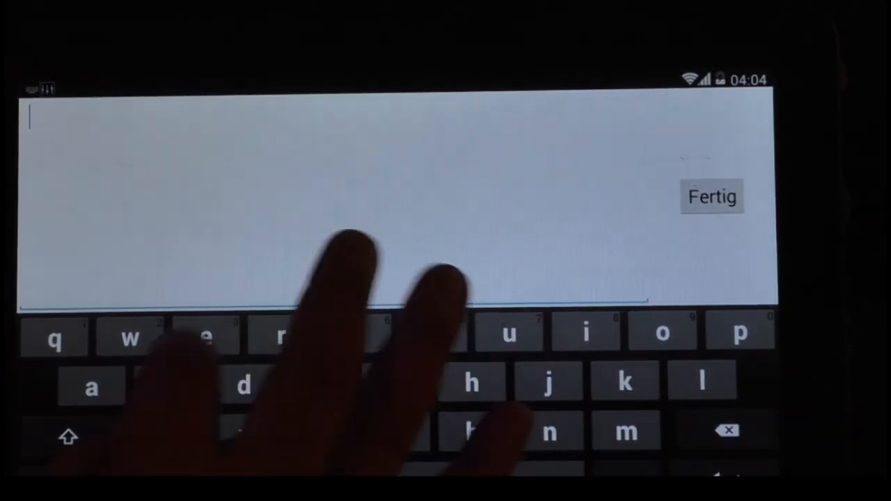
click(624, 431)
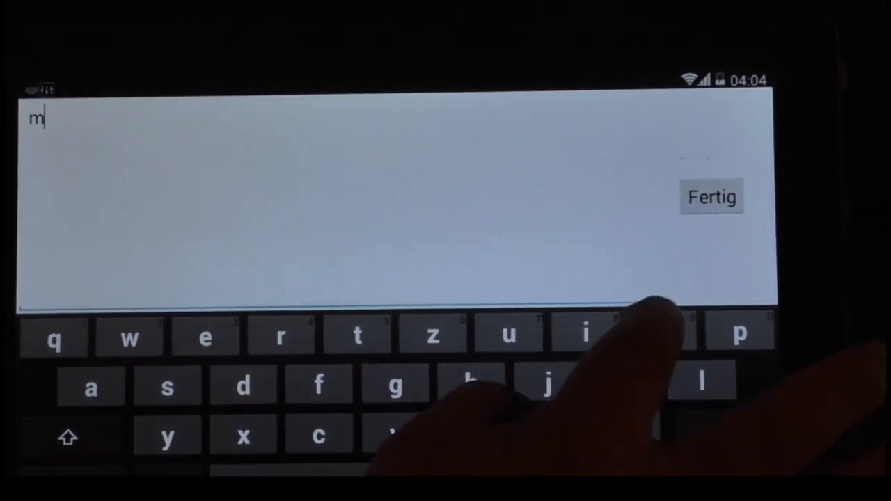
text(on 1)
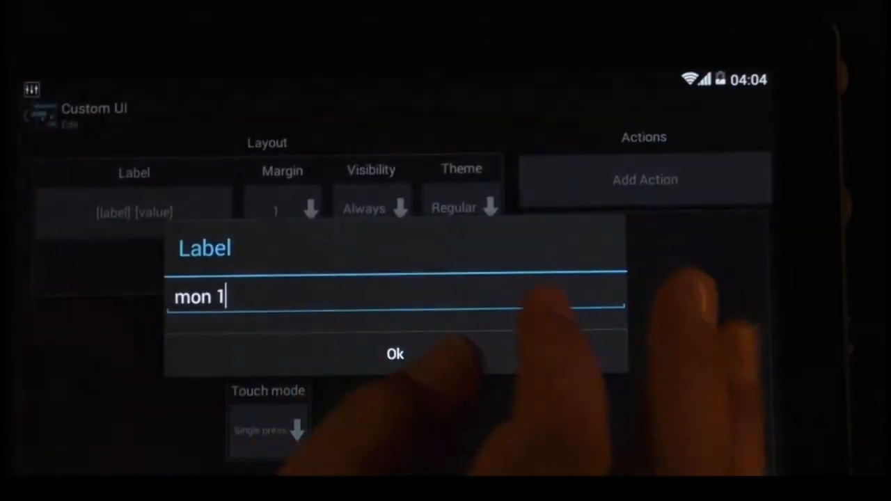
click(395, 355)
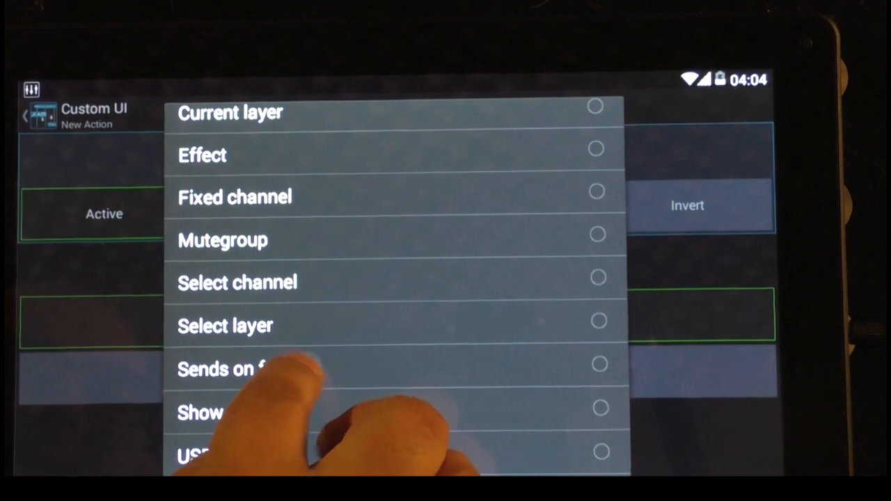
click(223, 369)
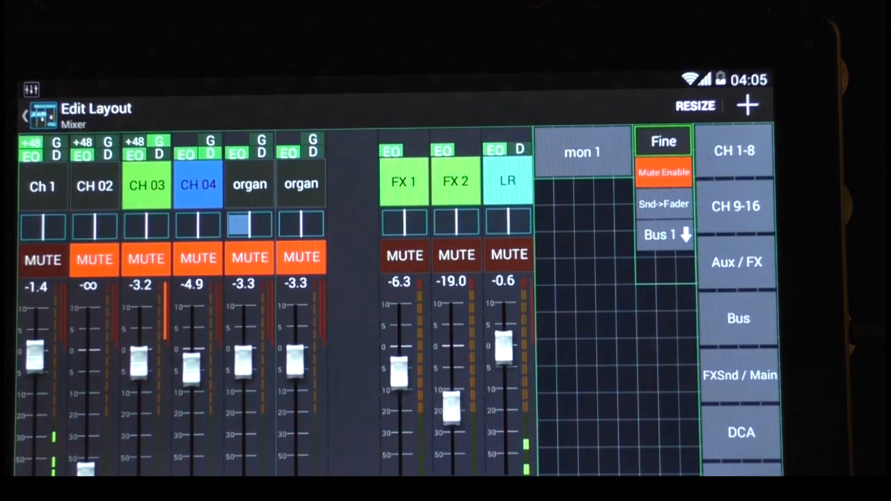
Return to Main View with the Mixer layout and adjust Ch 1's Bus 1 send via mon 1.
click(22, 114)
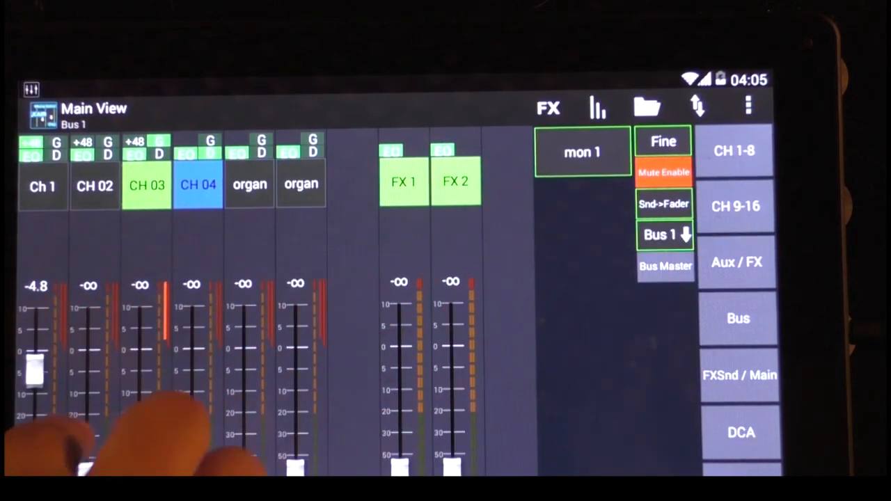
drag(34, 369, 34, 434)
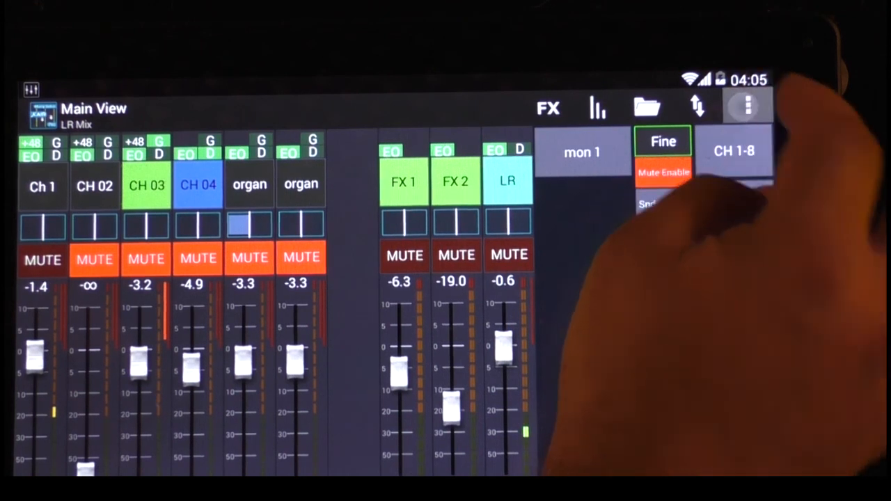
Reopen the Mixer layout editor and the settings of another new custom button.
click(747, 106)
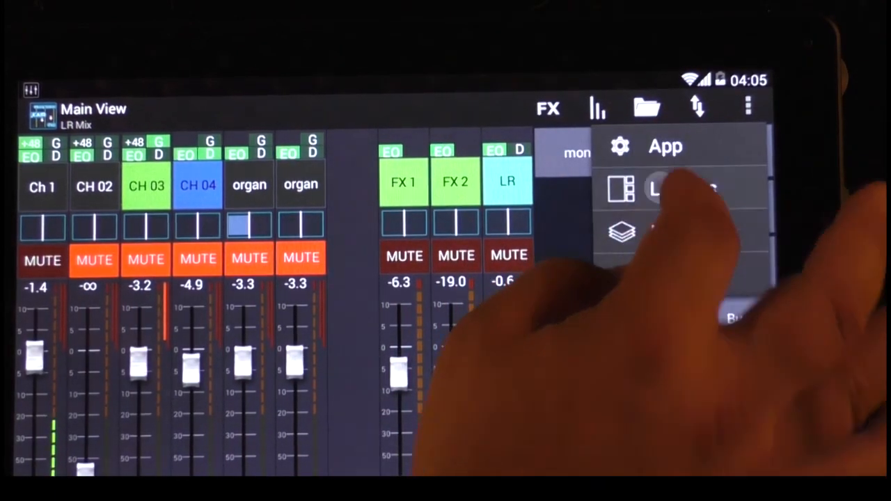
click(669, 188)
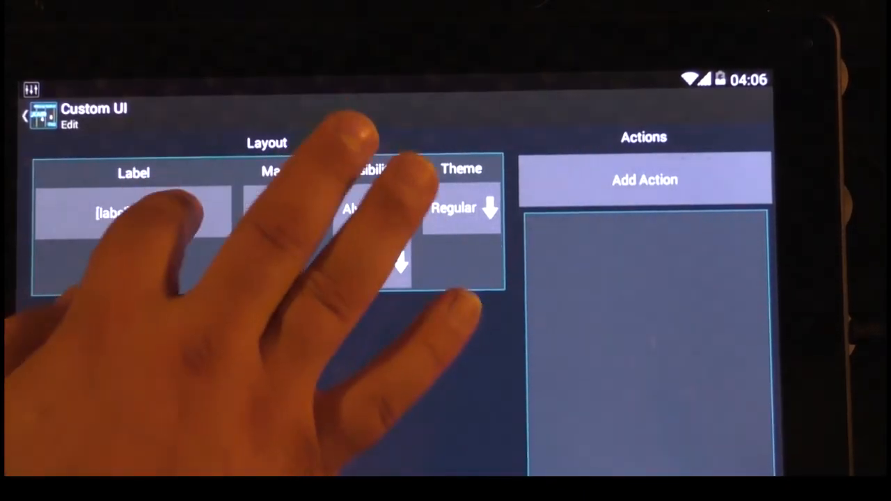
Add an Effect-type action targeting the delay from the Effect Rack.
click(133, 212)
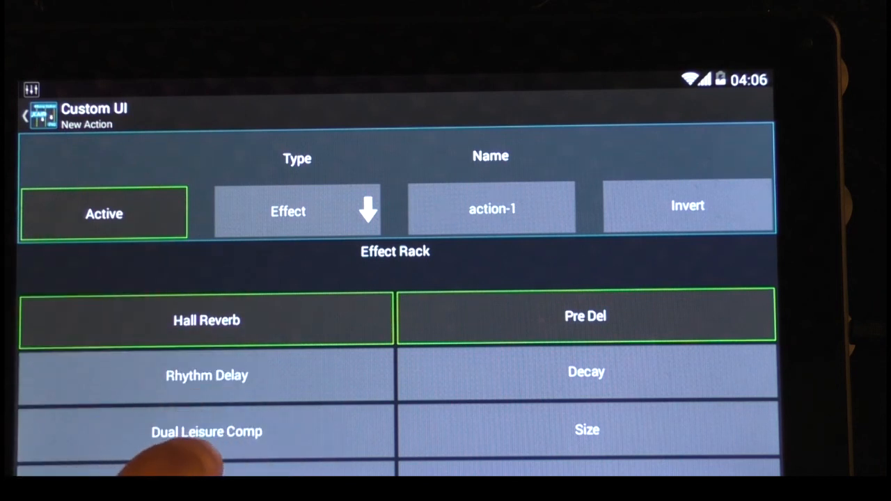
click(206, 376)
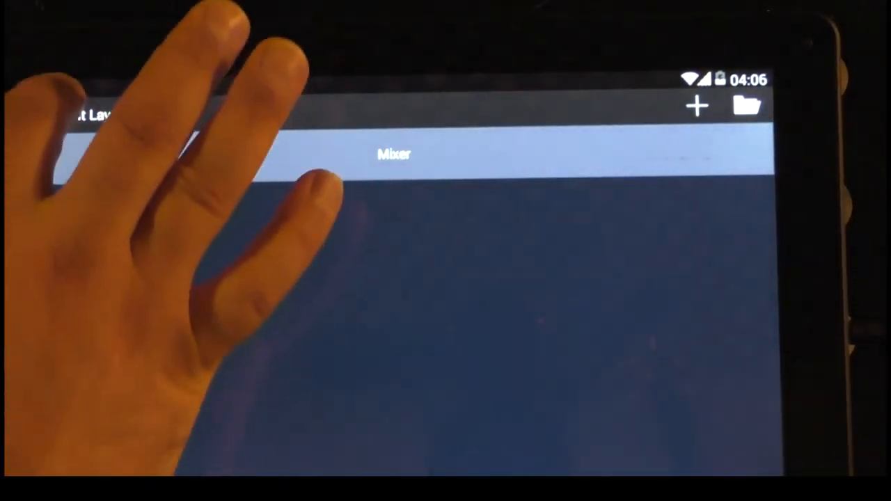
Show the Mixer layout in Main View with its new large delay button.
click(393, 153)
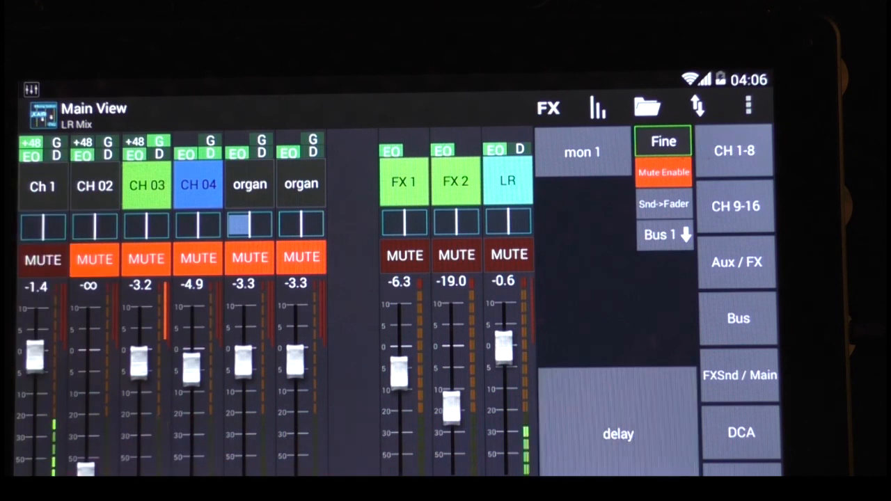
Toggle the delay effect on from the large delay button.
click(618, 434)
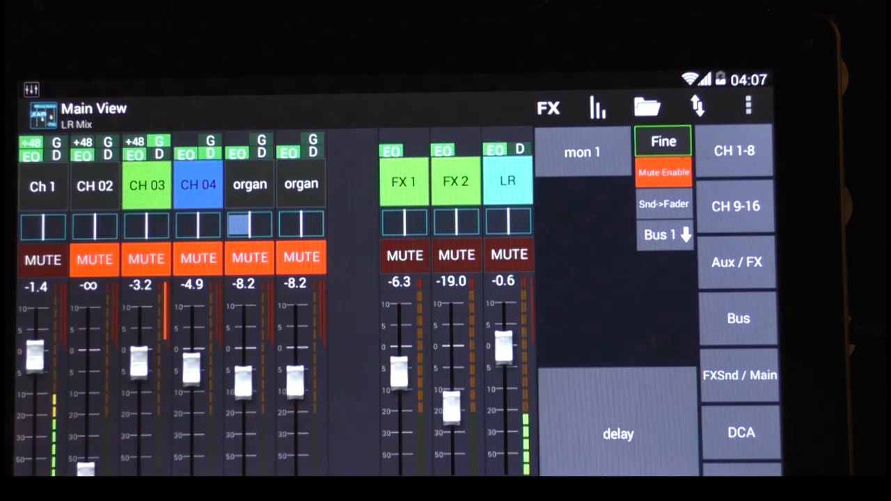
click(619, 435)
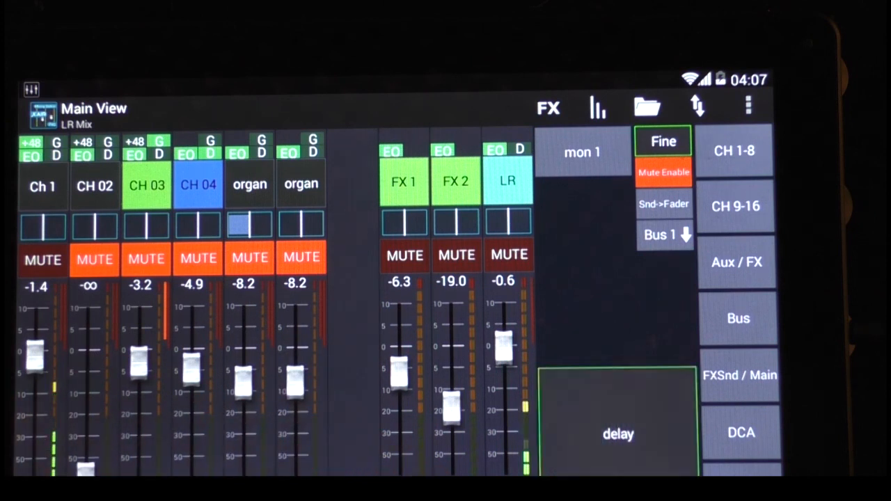